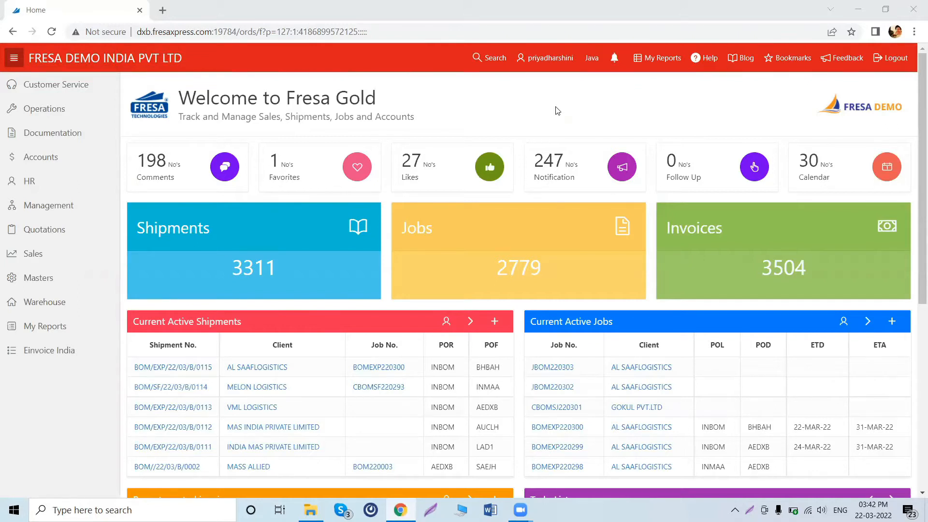
mouse_move(118, 180)
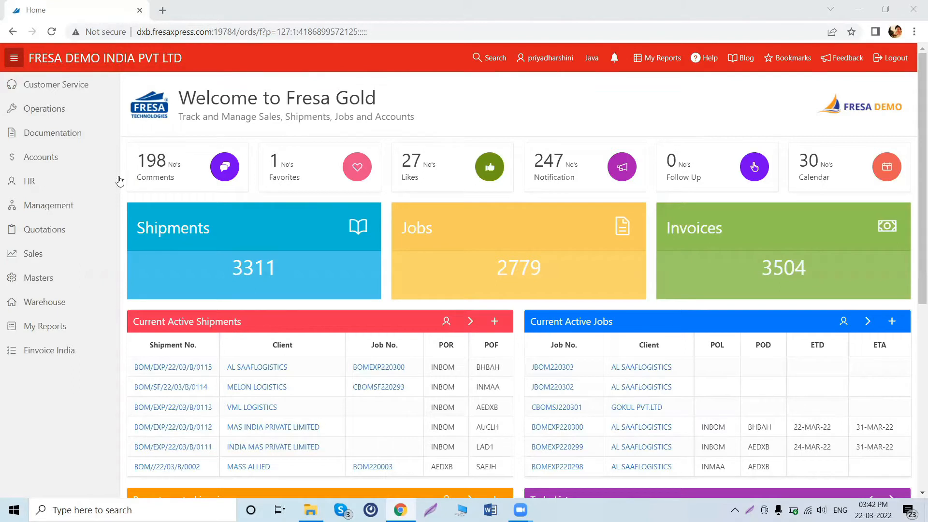
Step: Open the Accounts module home from the left sidebar
left_click(40, 157)
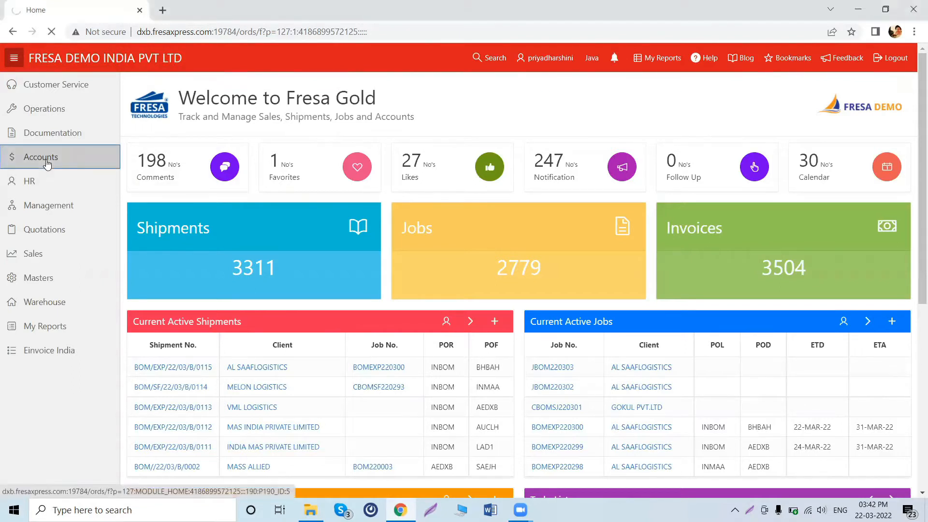
left_click(40, 157)
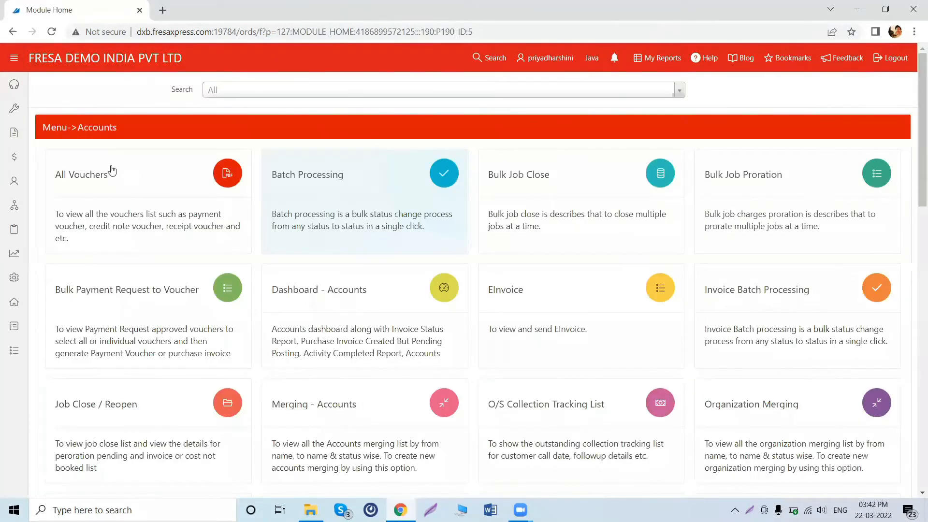
Step: Open All Vouchers and filter the voucher type to RECEIPT VOUCHER
left_click(81, 174)
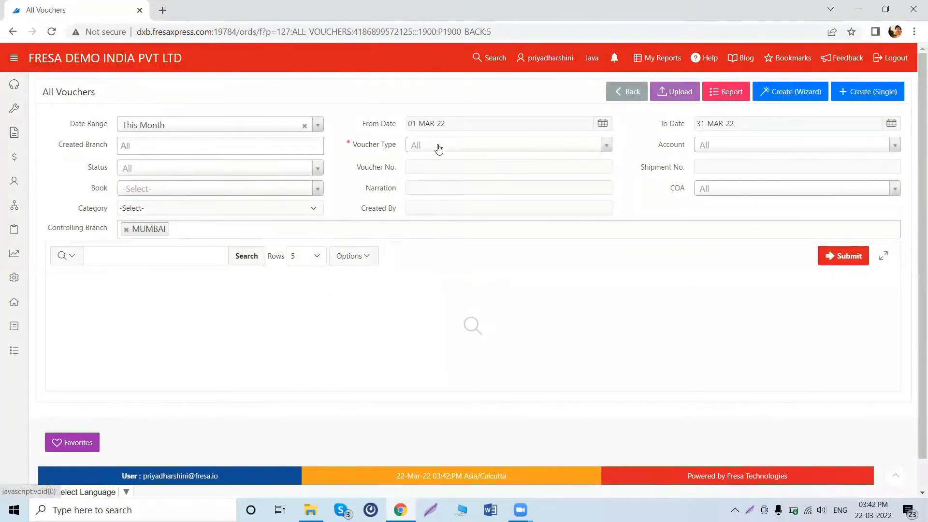
left_click(506, 144)
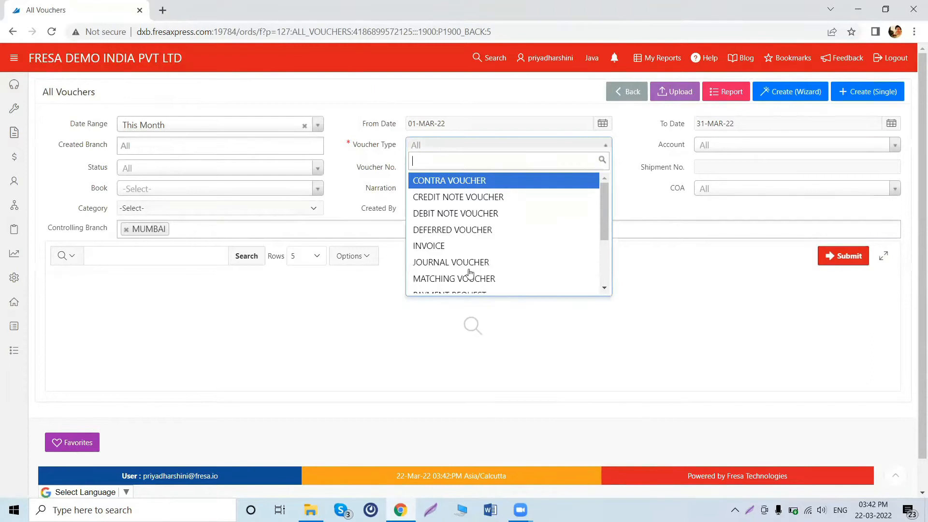
scroll("down", 3)
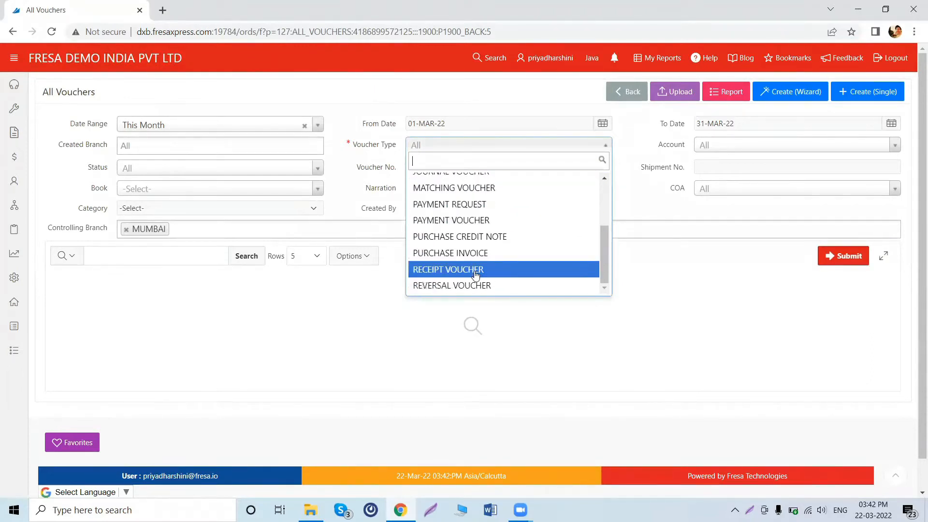
left_click(447, 269)
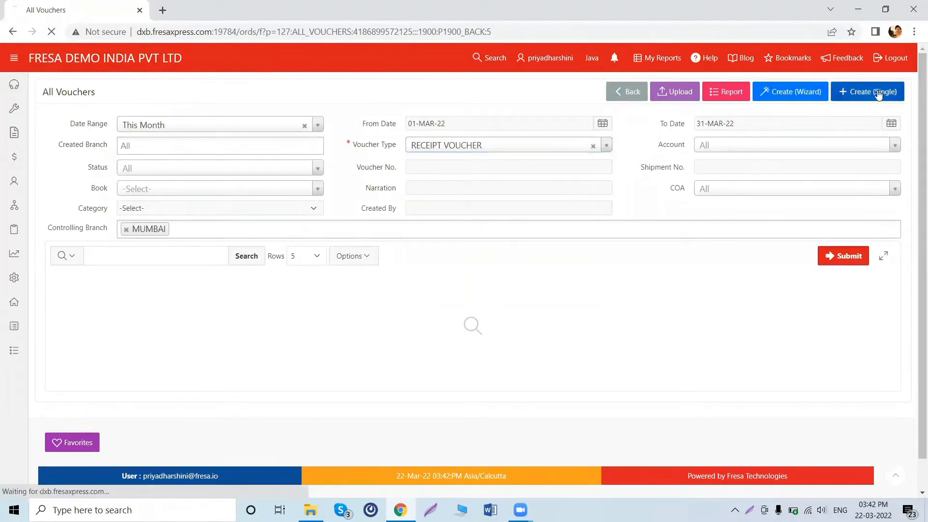
Step: Create a single BANK RECEIPT voucher into AXISBANK-INR for 1000 from party BINGO, and save it
left_click(868, 92)
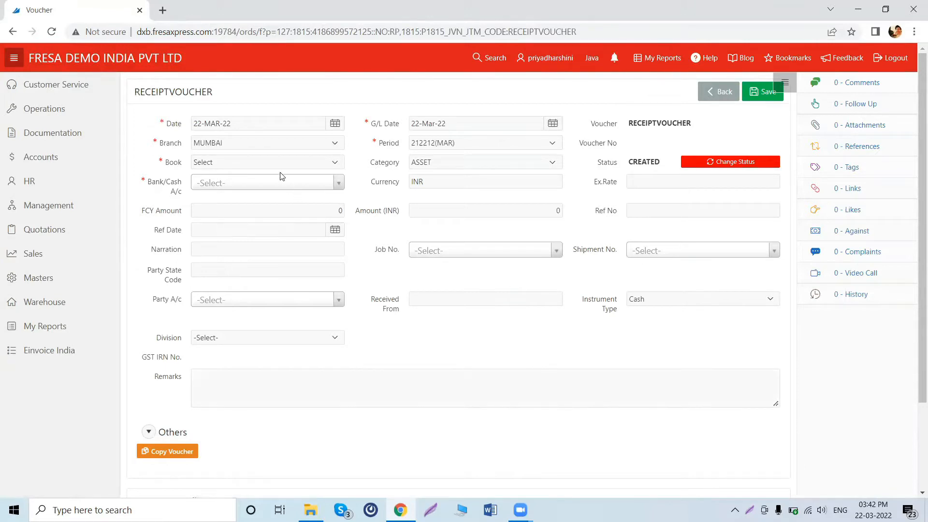
mouse_move(156, 130)
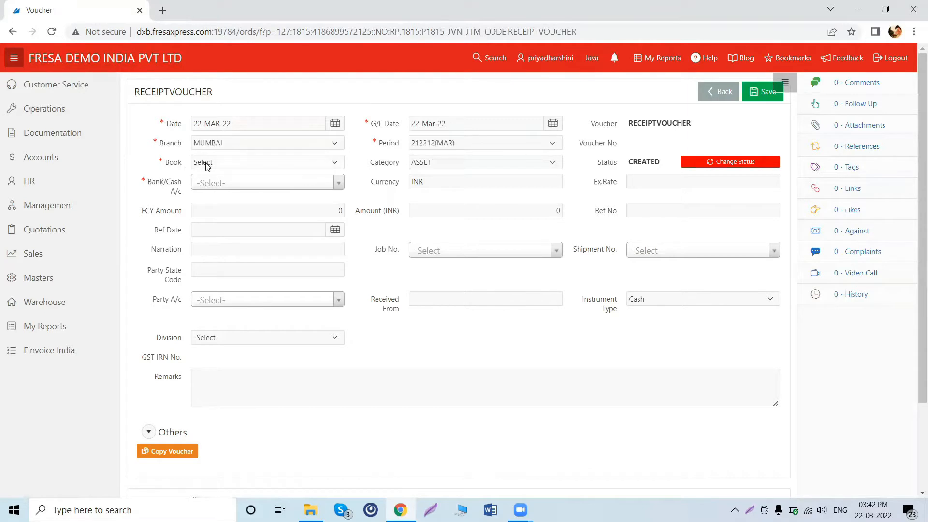
left_click(267, 162)
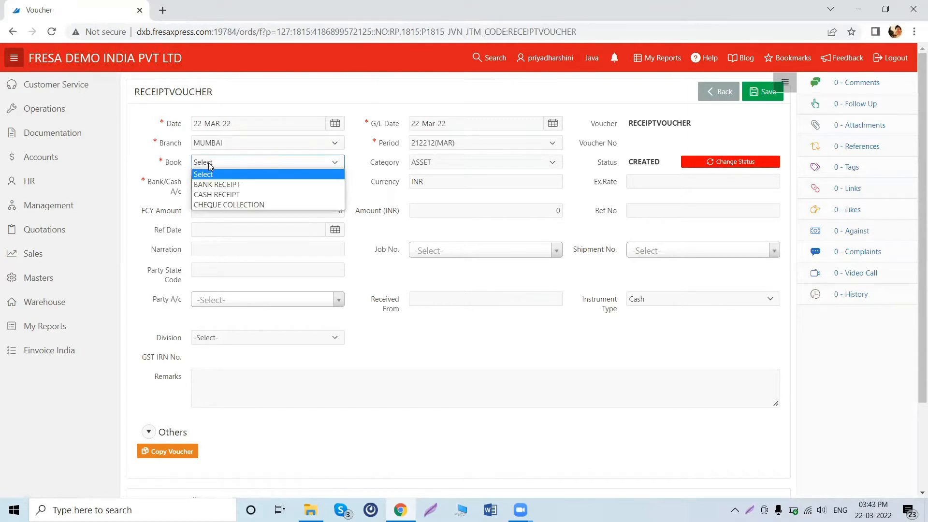
left_click(217, 184)
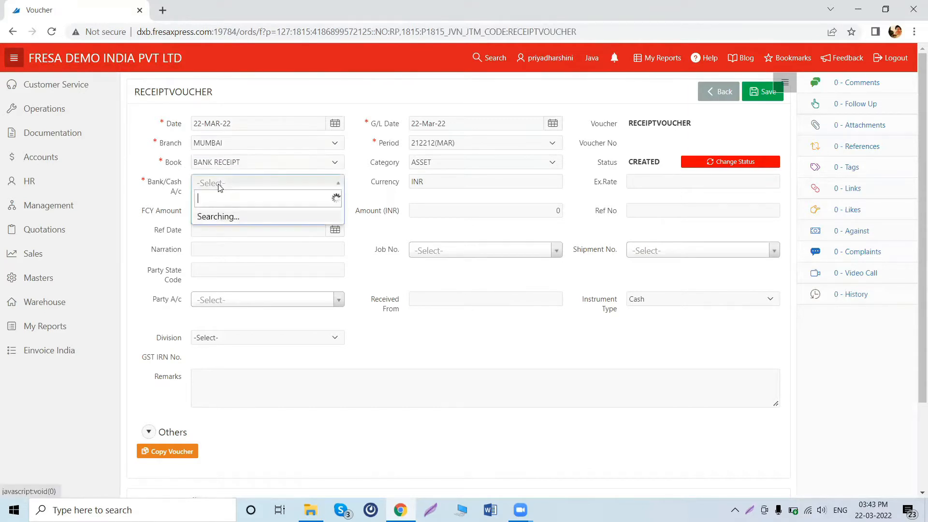
left_click(267, 183)
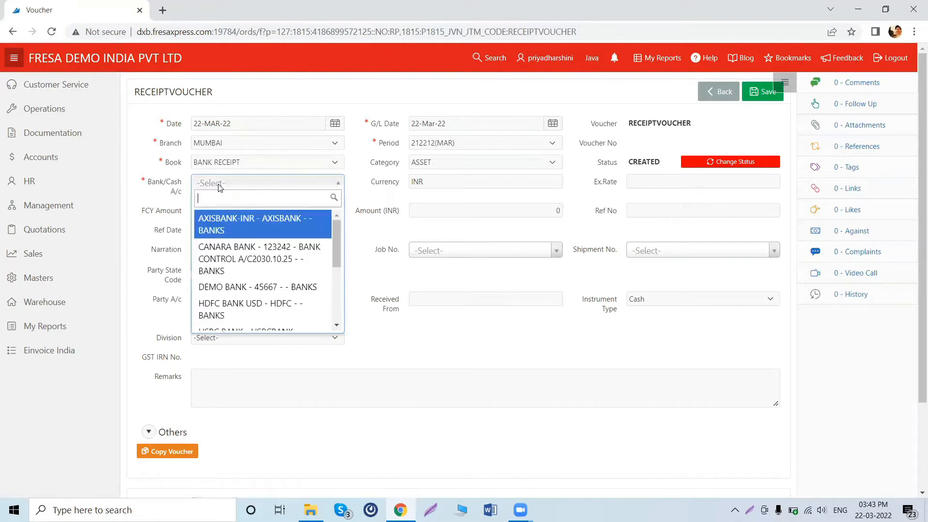
left_click(249, 224)
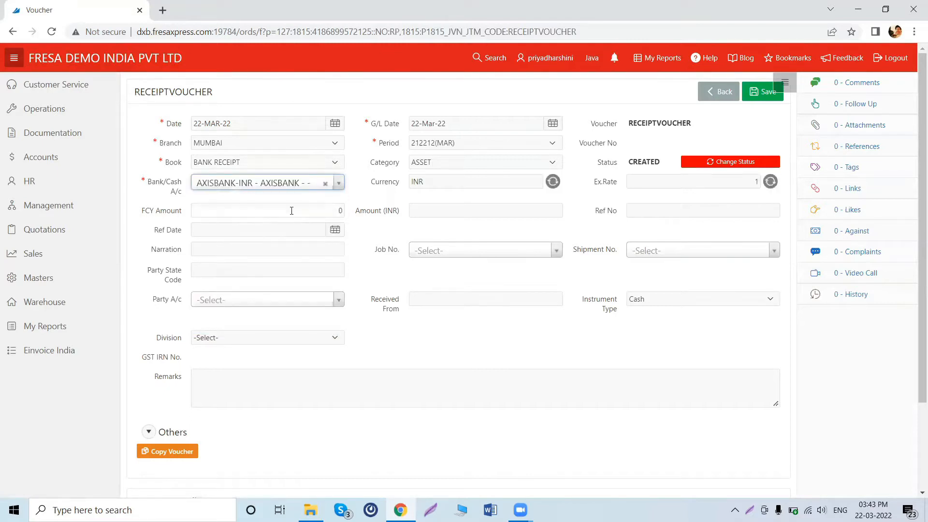
type("1000")
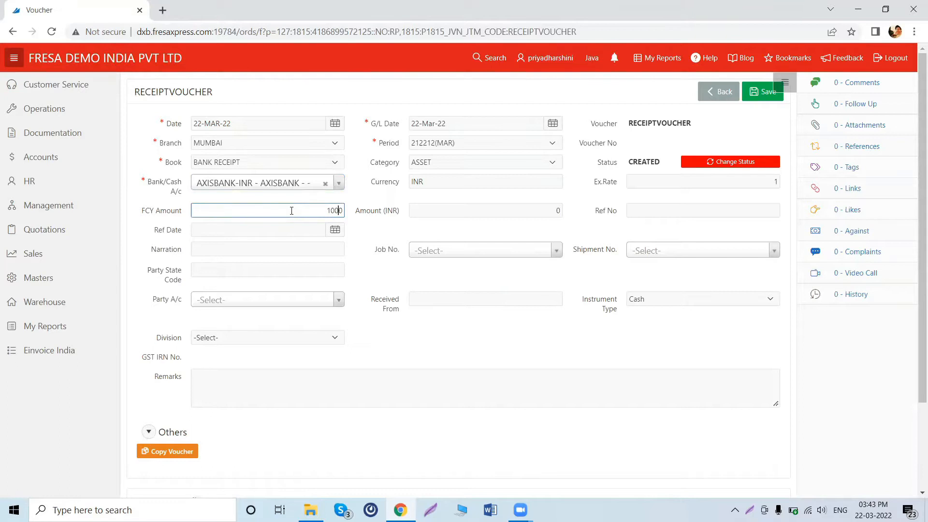
left_click(266, 299)
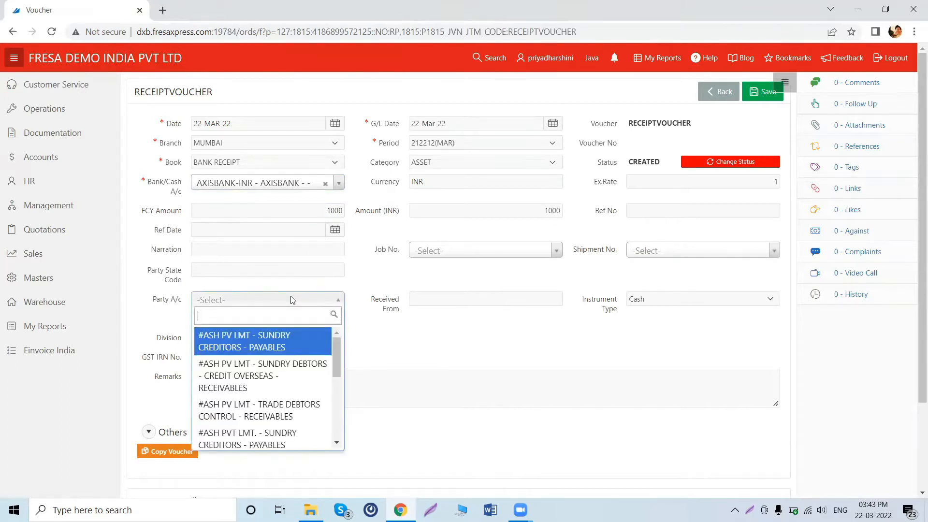
type("bingo")
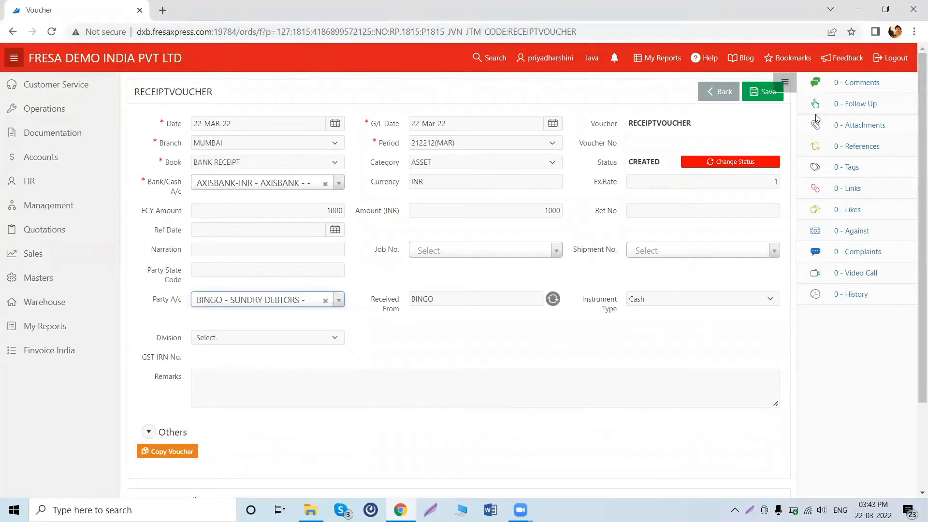
left_click(763, 92)
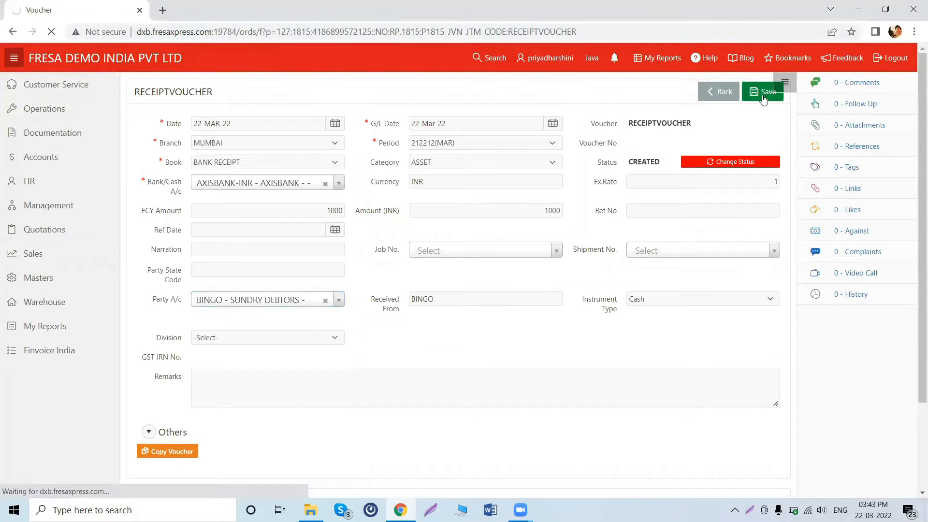
Step: Add a 1,000 account line for BINGO - SUNDRY DEBTORS, then Save & Close
left_click(762, 91)
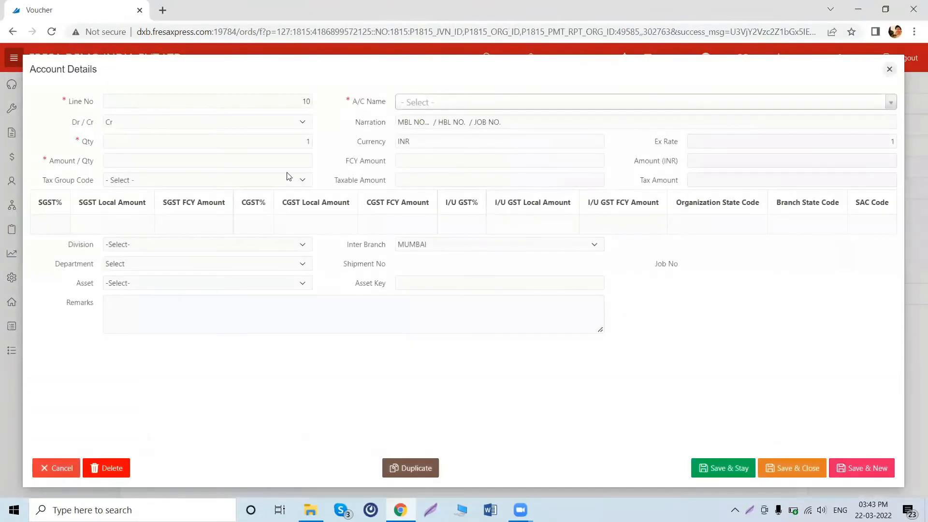
left_click(207, 161)
type("1000")
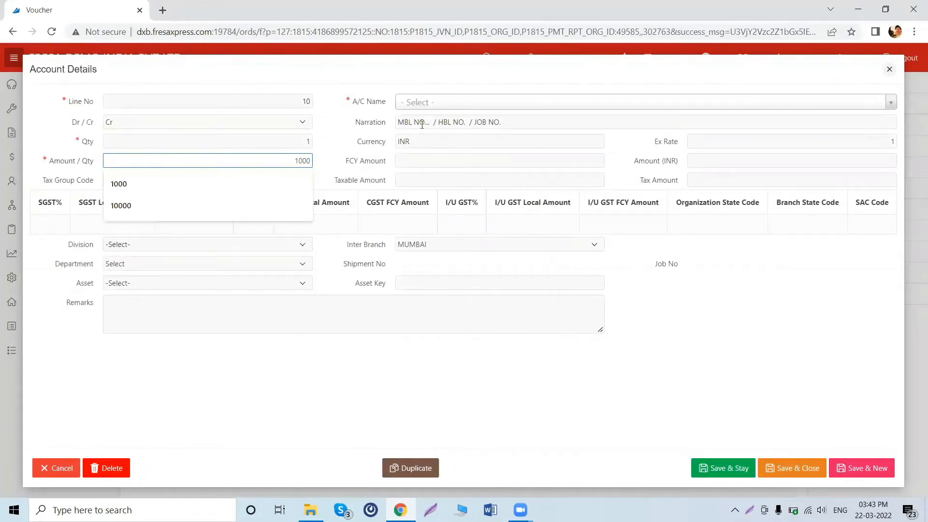
left_click(643, 102)
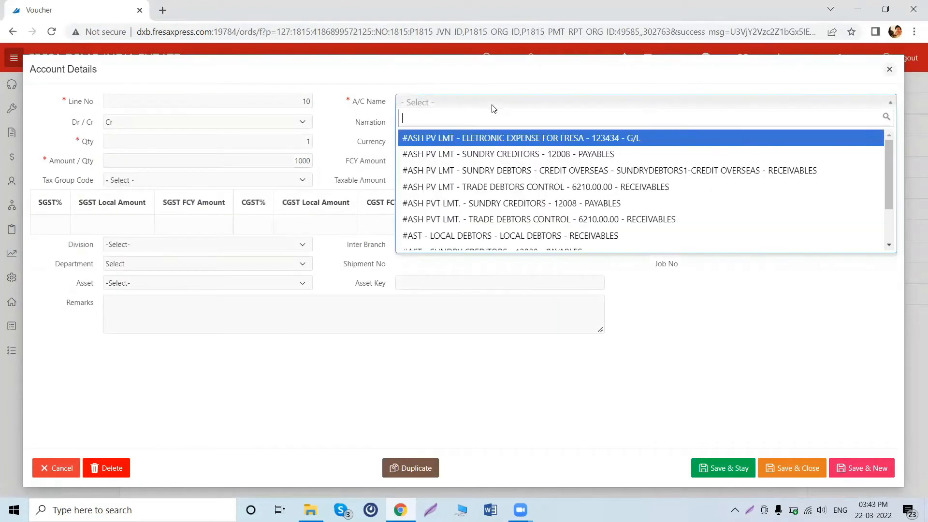
type("bin")
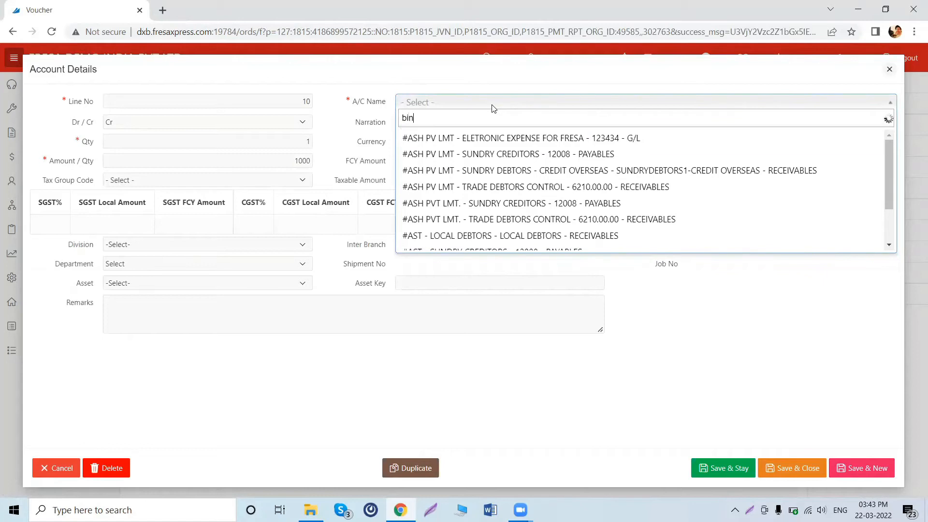
type("go")
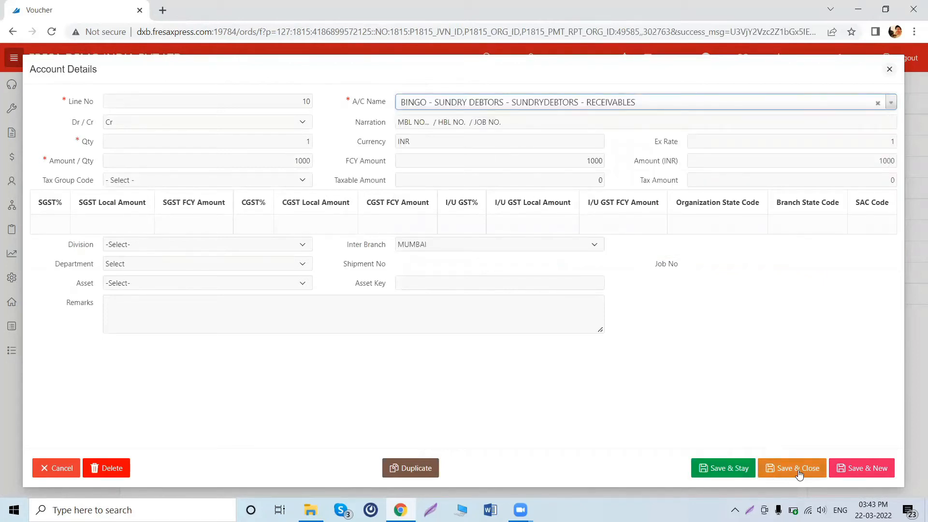
left_click(792, 467)
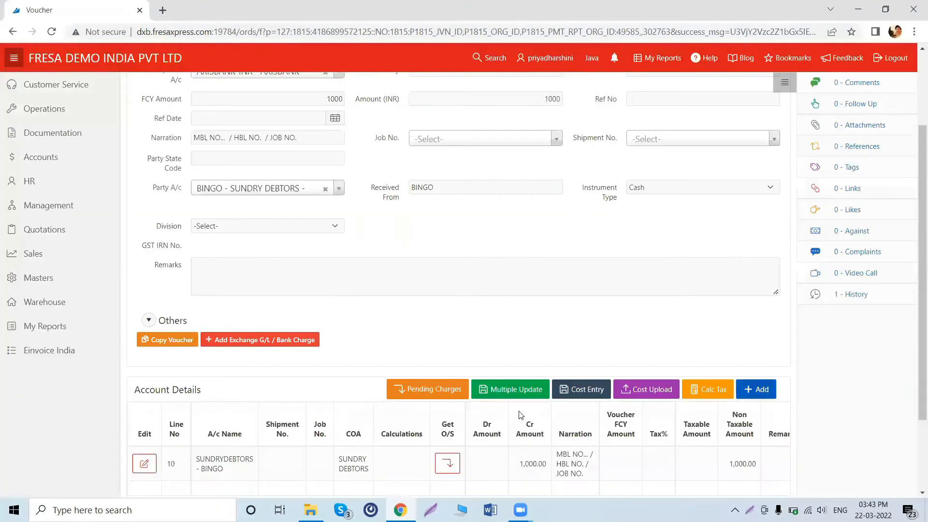
Step: Change voucher BOMRV220301270's status to APPROVED, then to POSTED
scroll("up", 3)
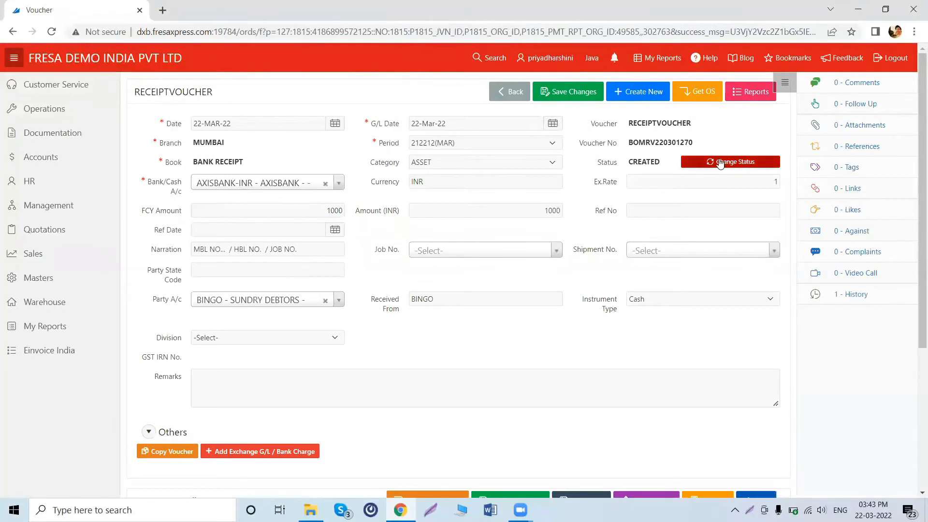
left_click(731, 161)
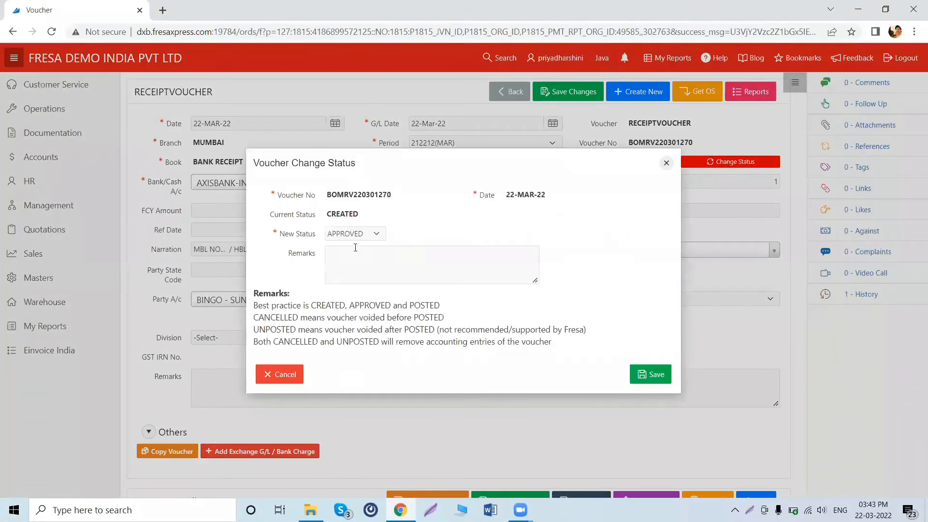
left_click(650, 375)
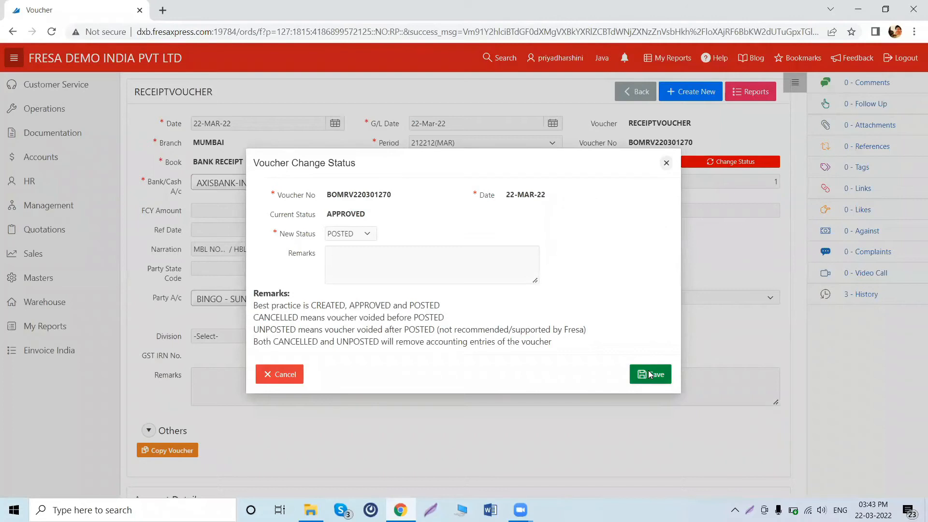
left_click(649, 375)
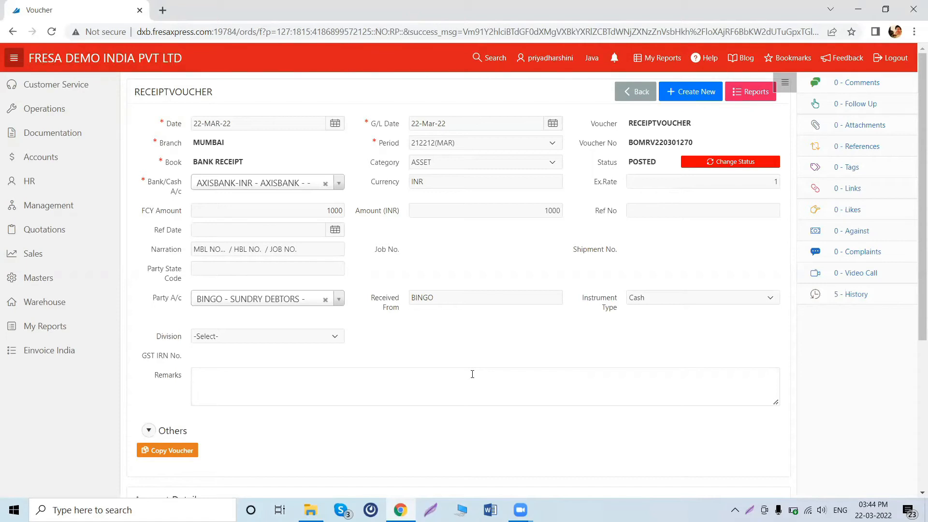
mouse_move(545, 365)
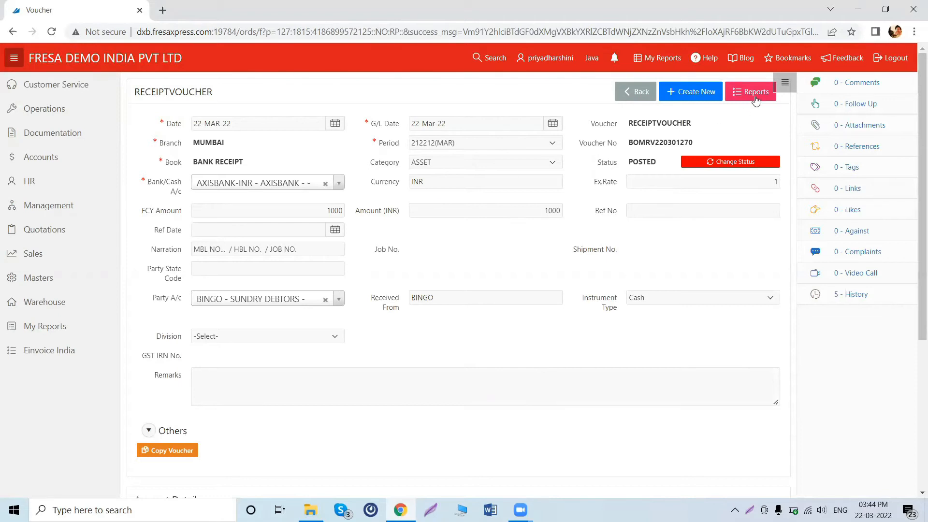
Step: Show ALL report formats and open the standard Receipt Voucher report
left_click(750, 92)
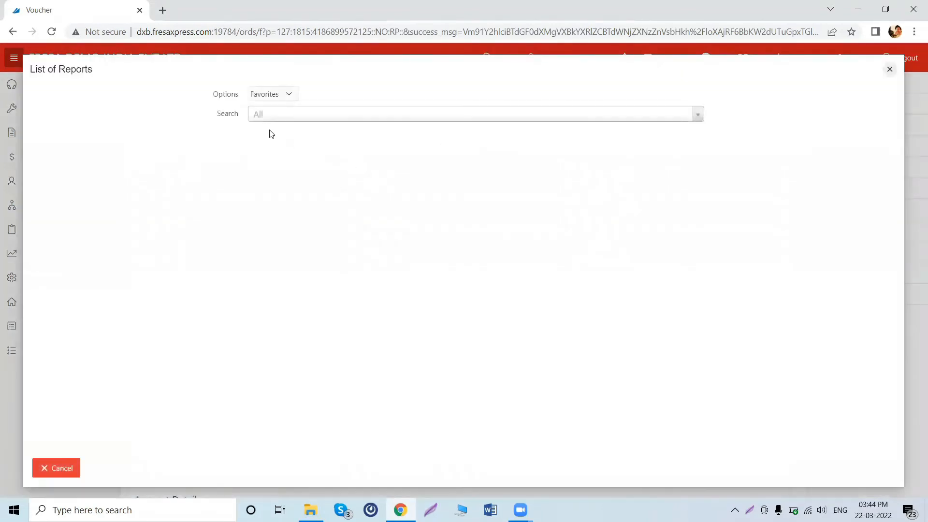
left_click(271, 93)
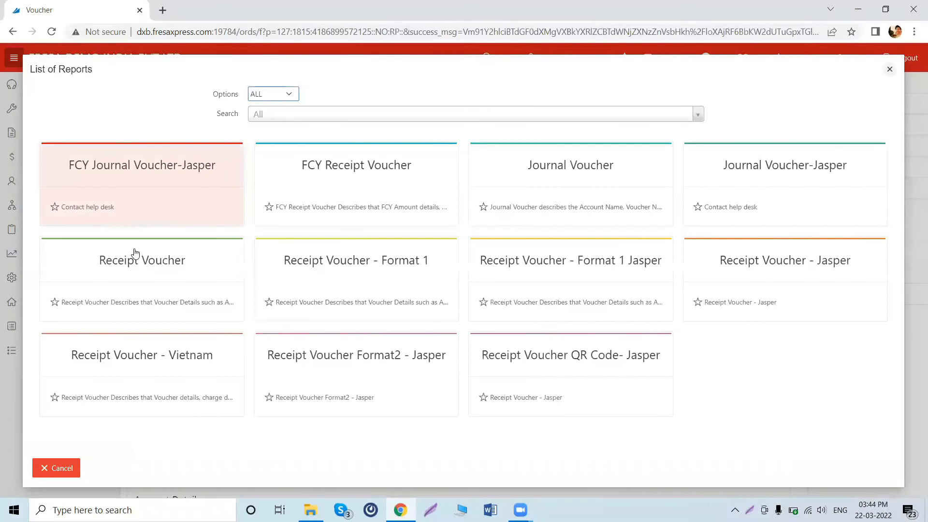
left_click(142, 260)
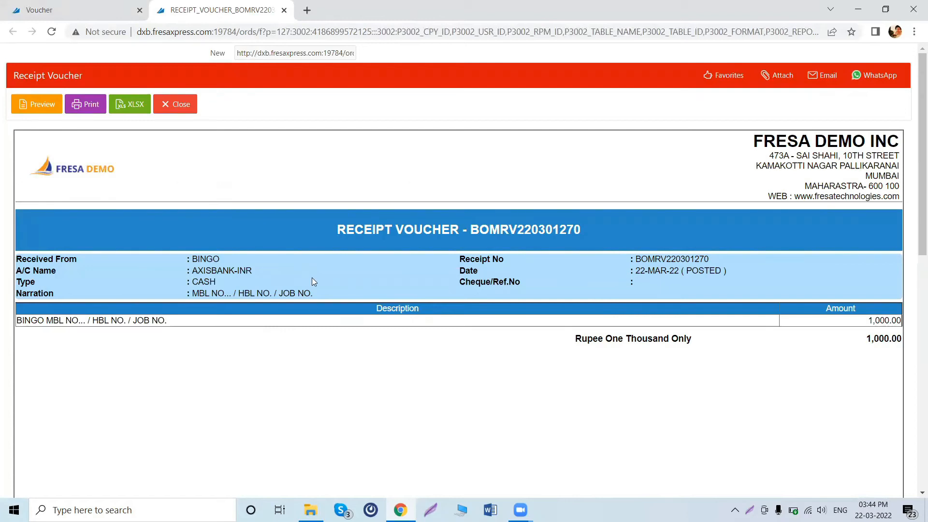
mouse_move(86, 134)
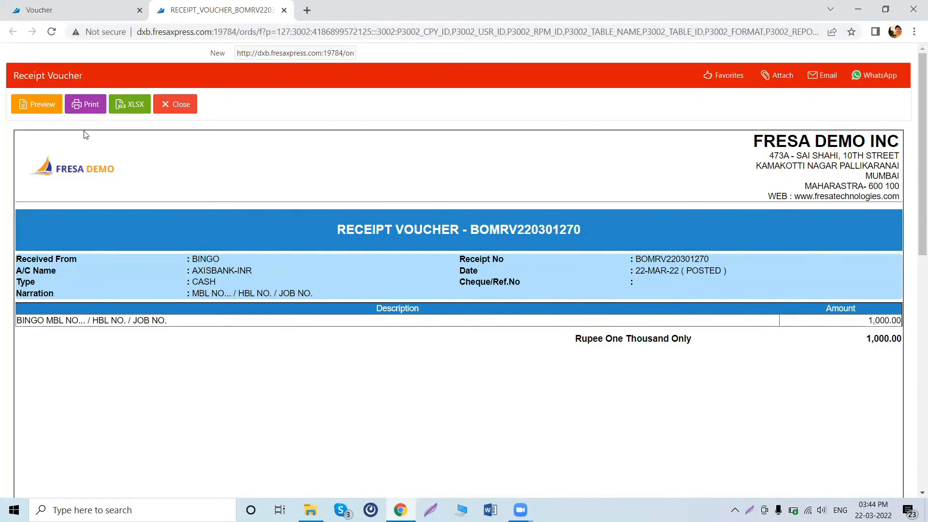
mouse_move(85, 105)
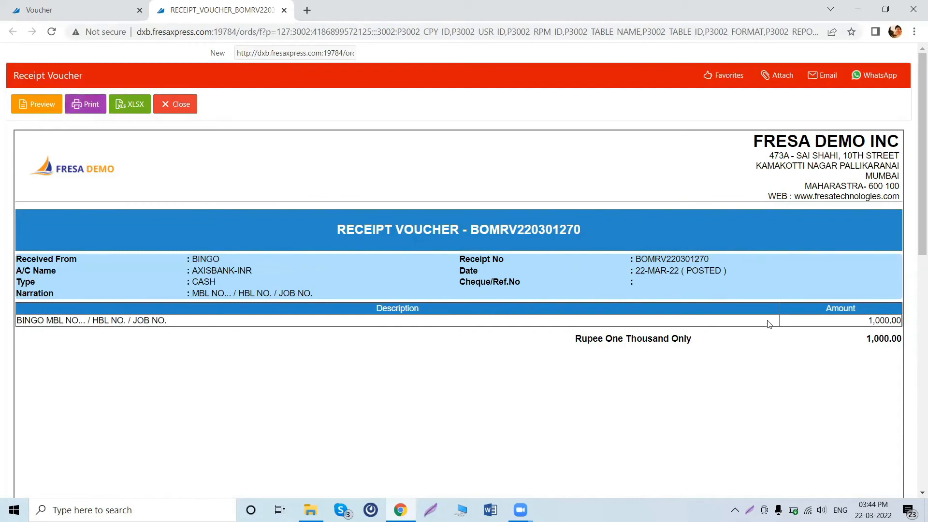
mouse_move(680, 195)
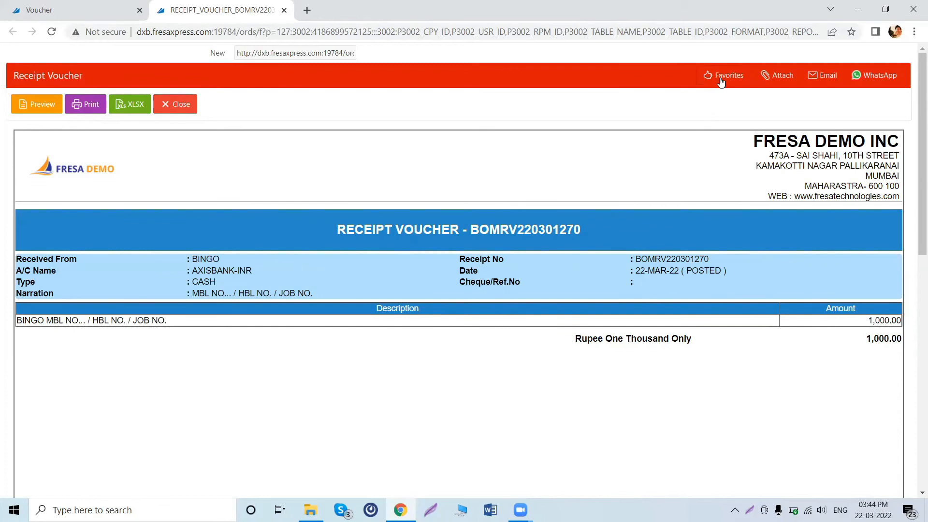
mouse_move(599, 166)
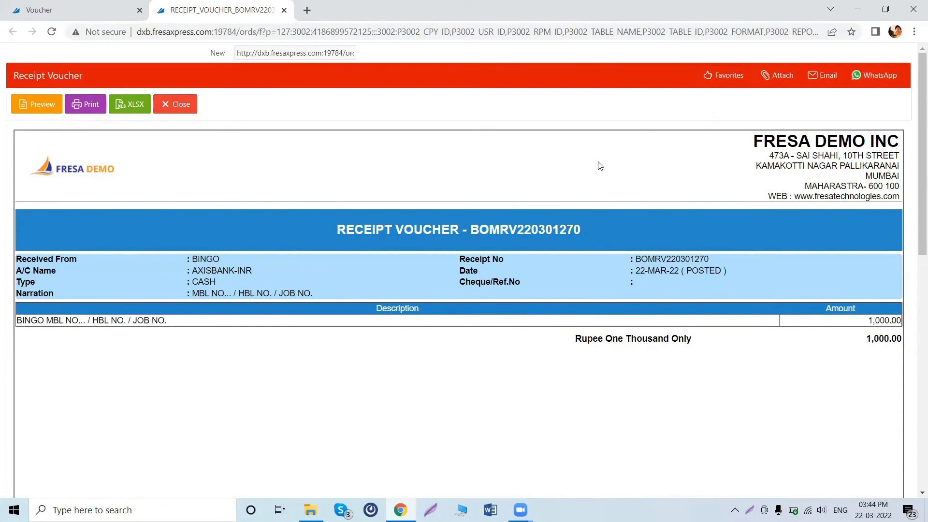
mouse_move(580, 282)
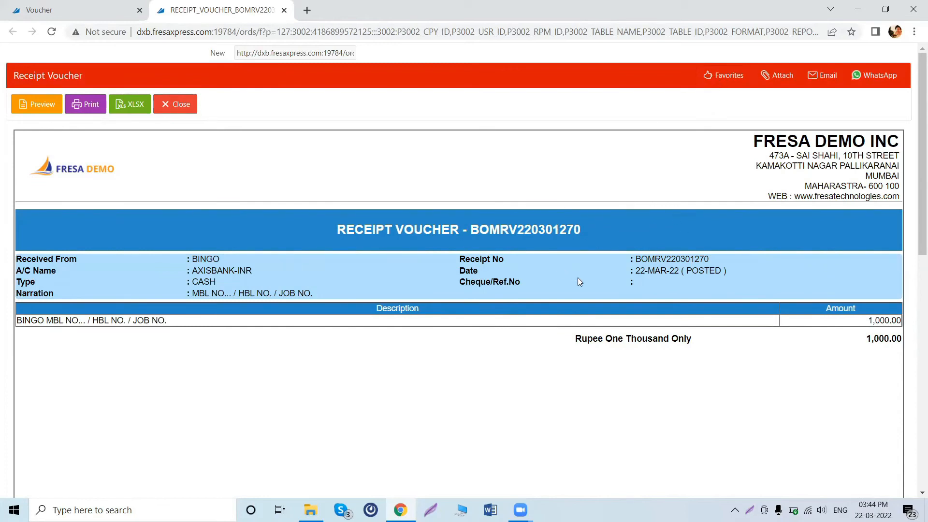
mouse_move(817, 83)
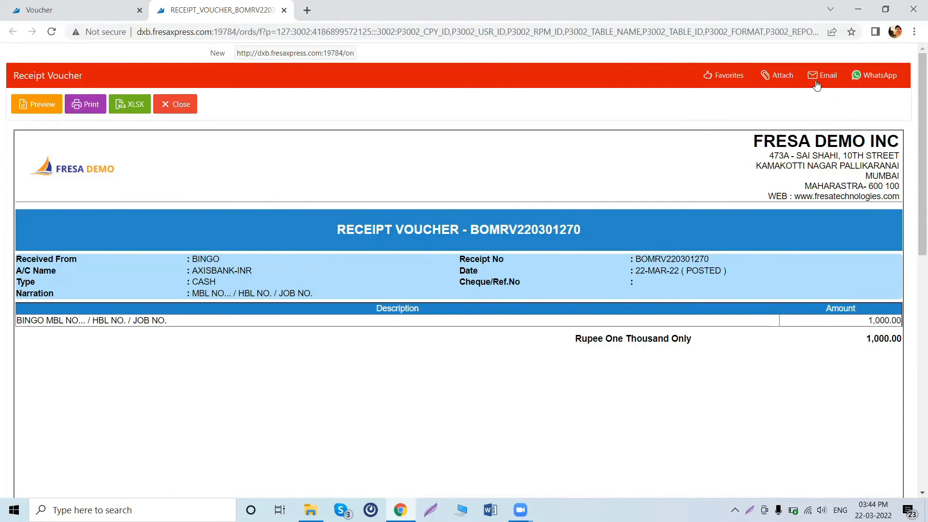
mouse_move(346, 414)
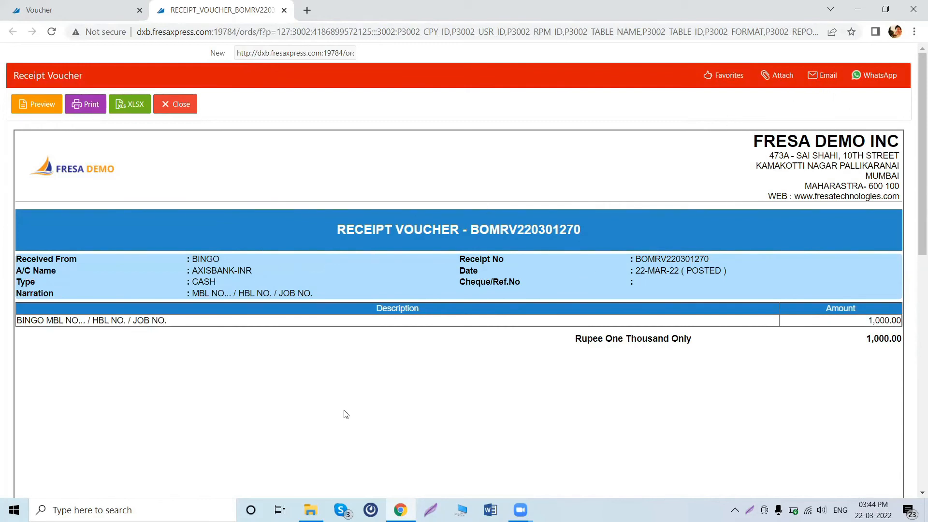
mouse_move(348, 414)
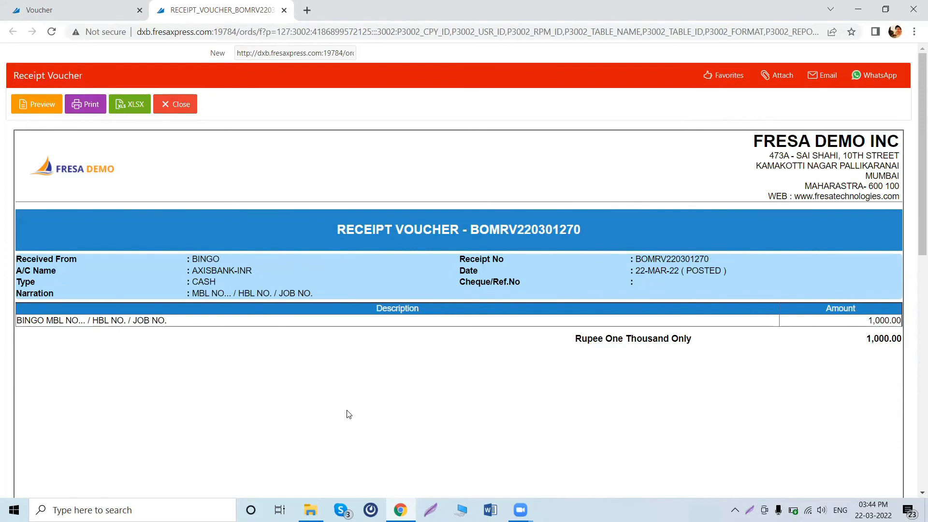
mouse_move(605, 392)
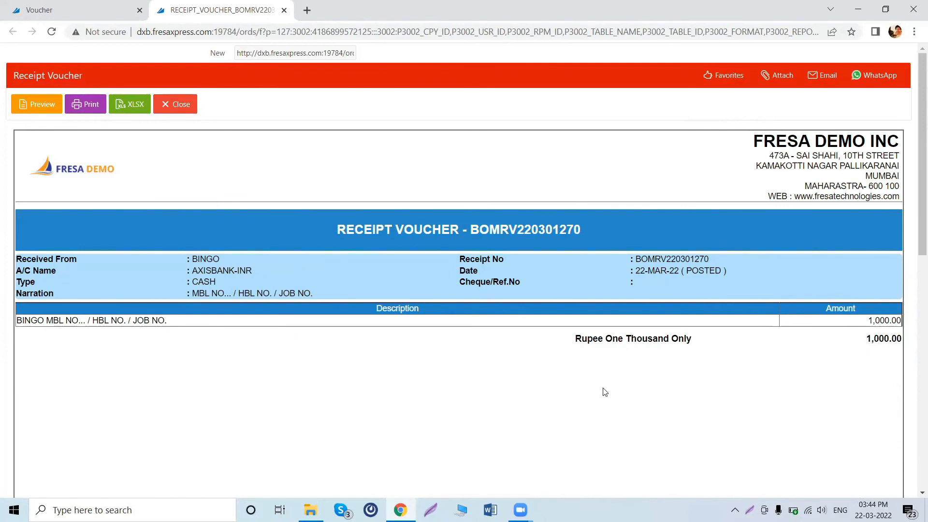